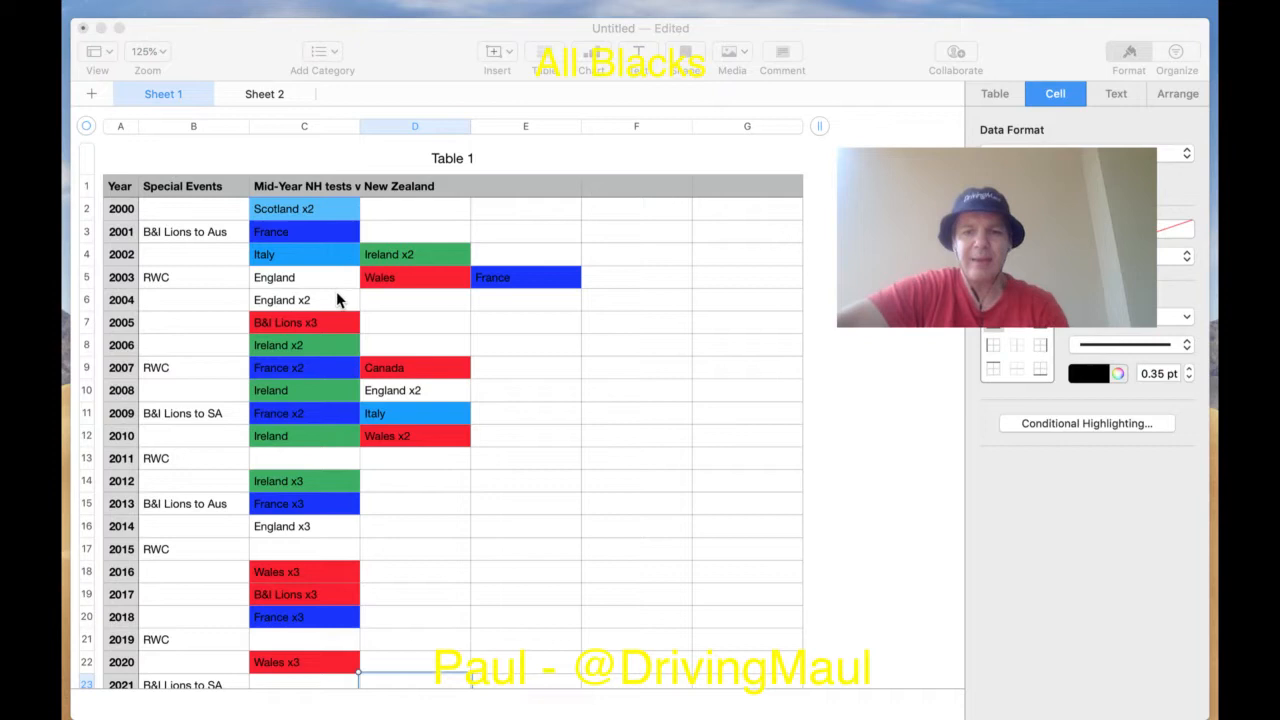
mouse_move(348, 327)
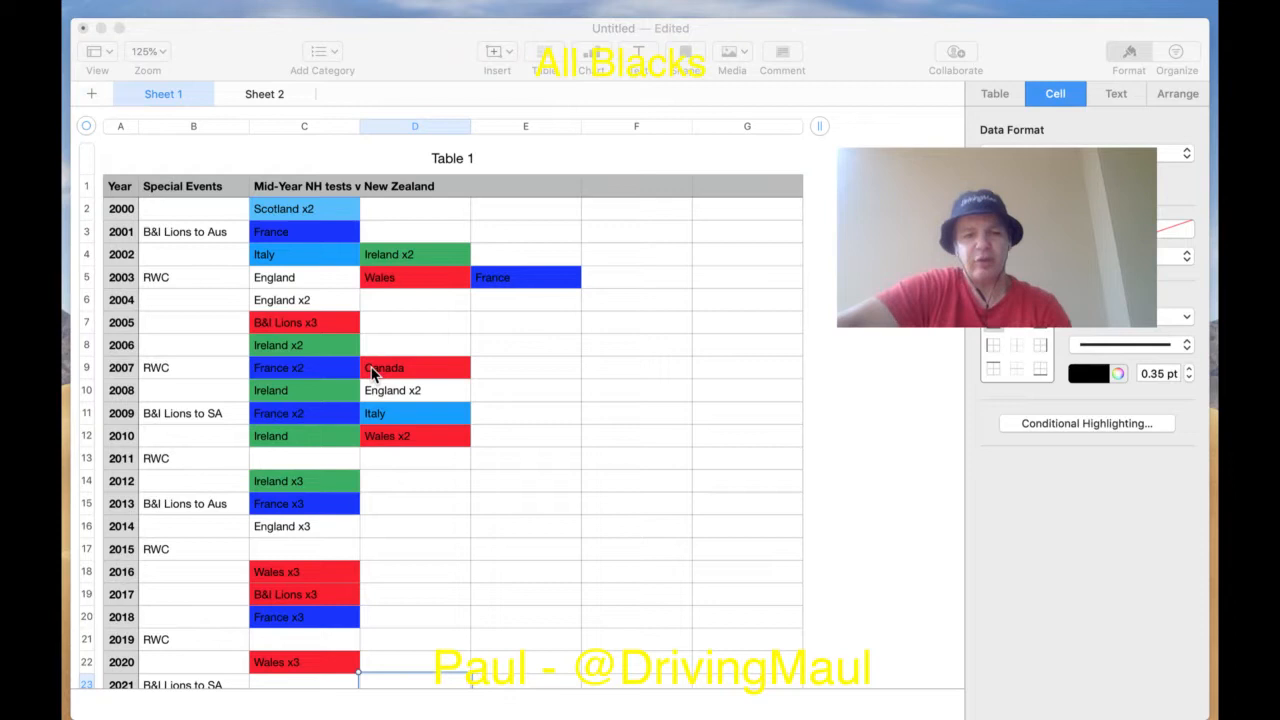
mouse_move(333, 645)
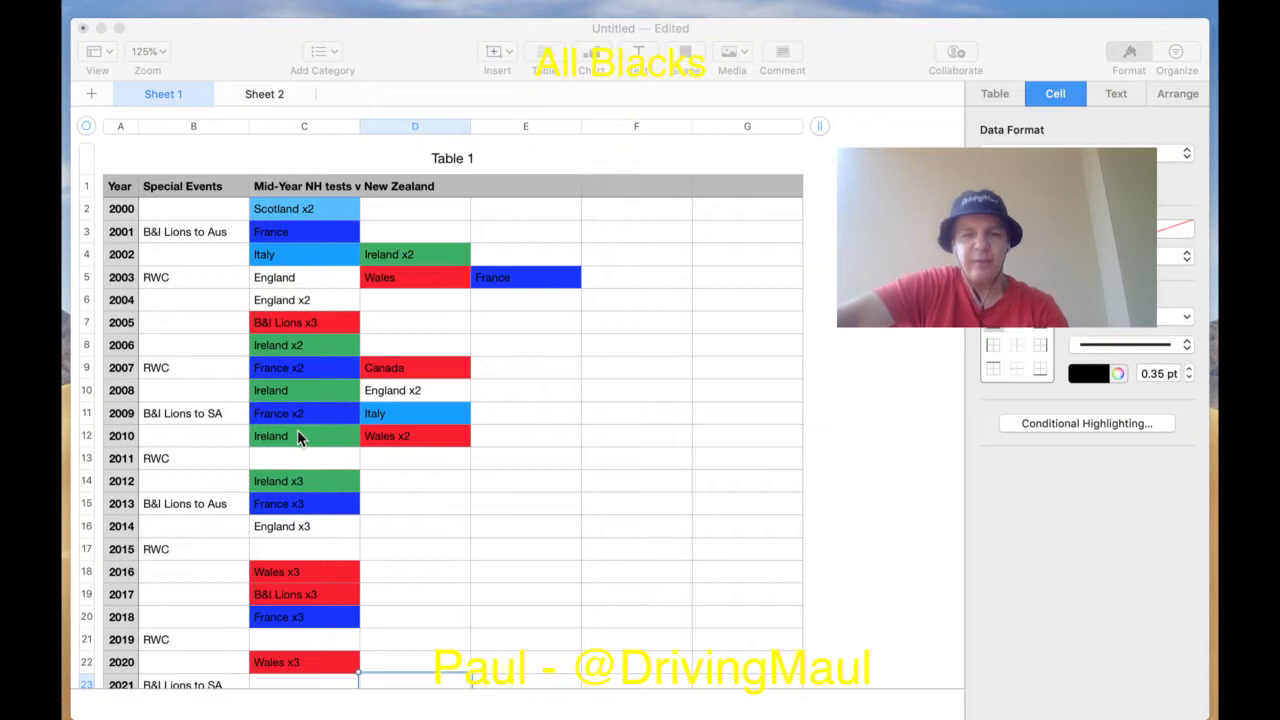
mouse_move(330, 375)
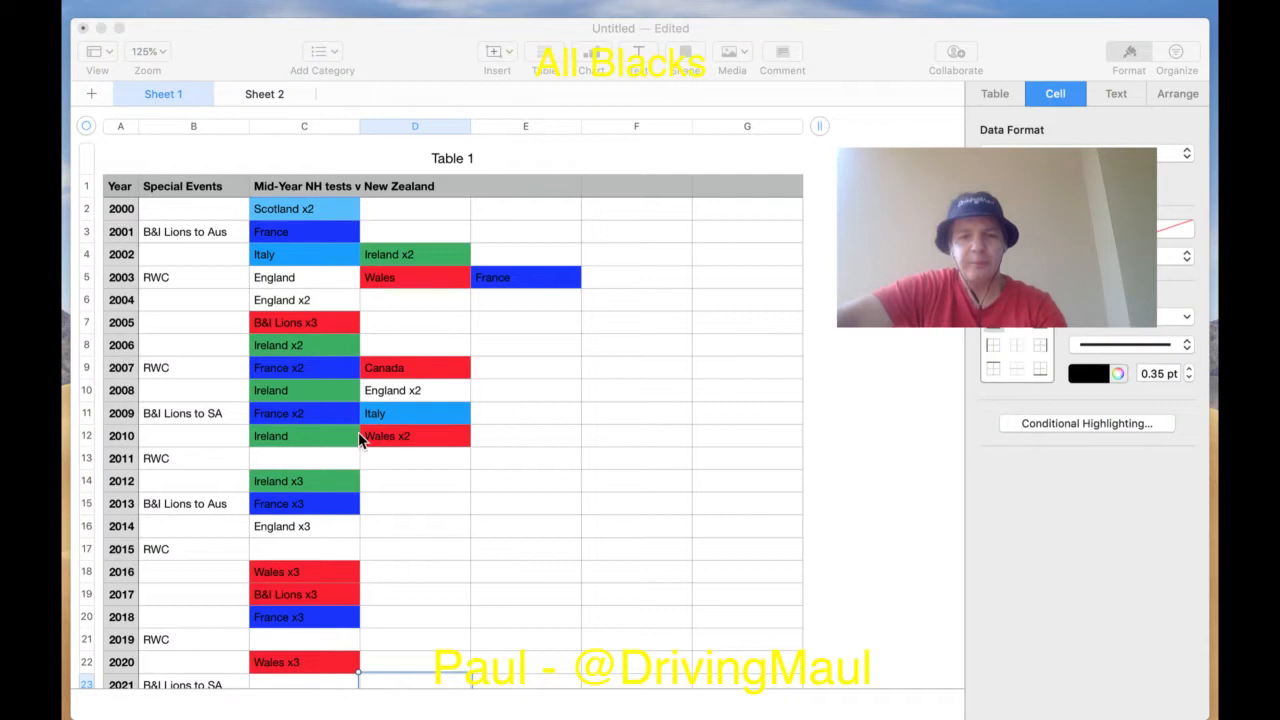
mouse_move(340, 445)
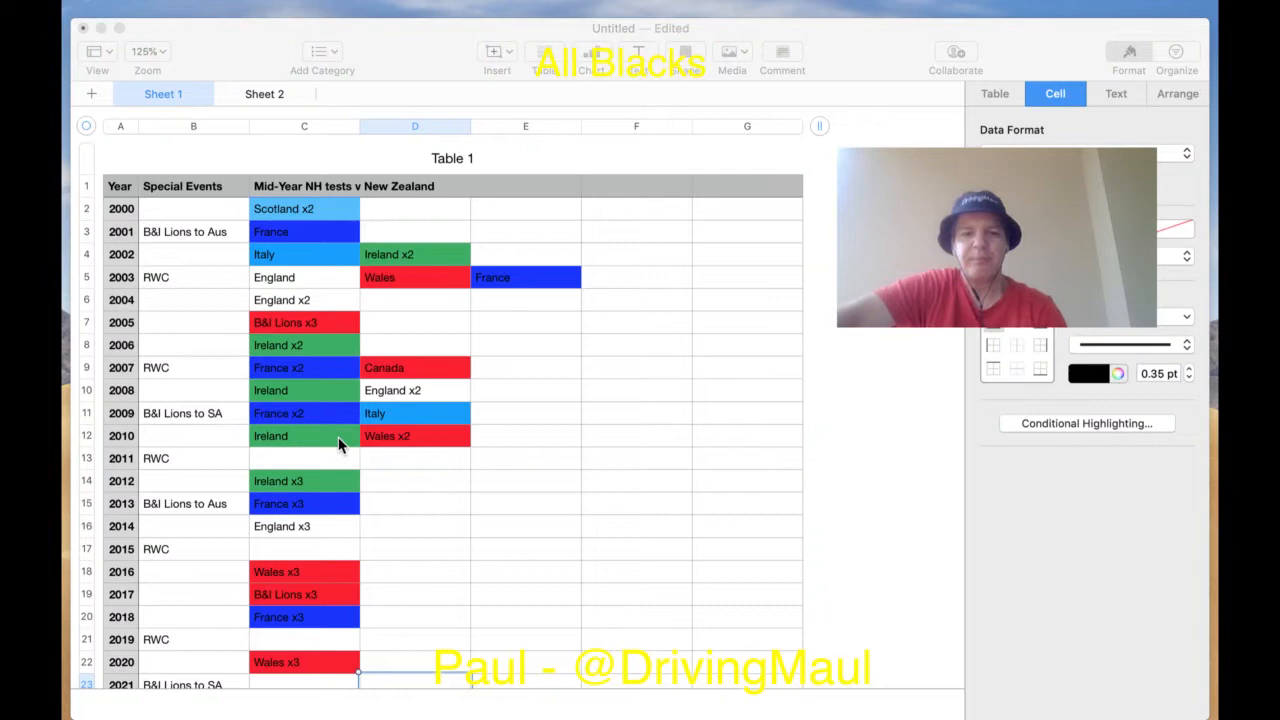
mouse_move(320, 448)
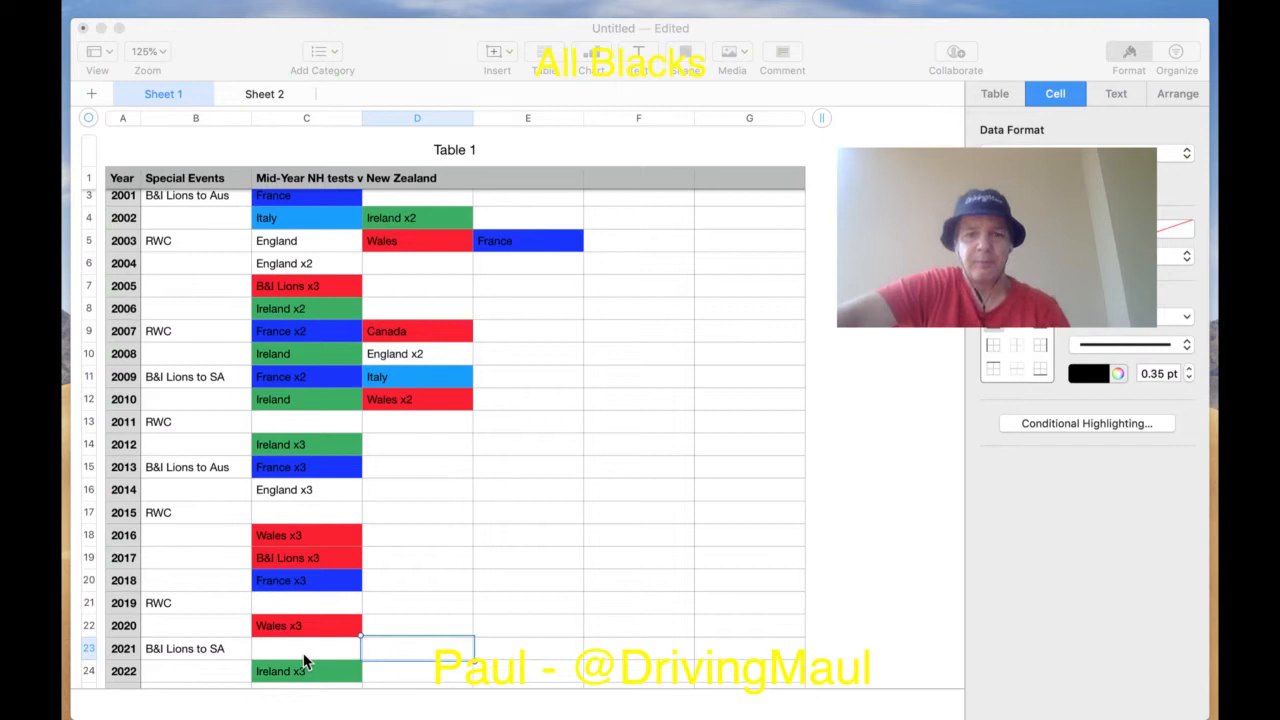
Step: Scroll through the Sheet 1 tour table to review the colour-coded opponents by nation
scroll(down, 3)
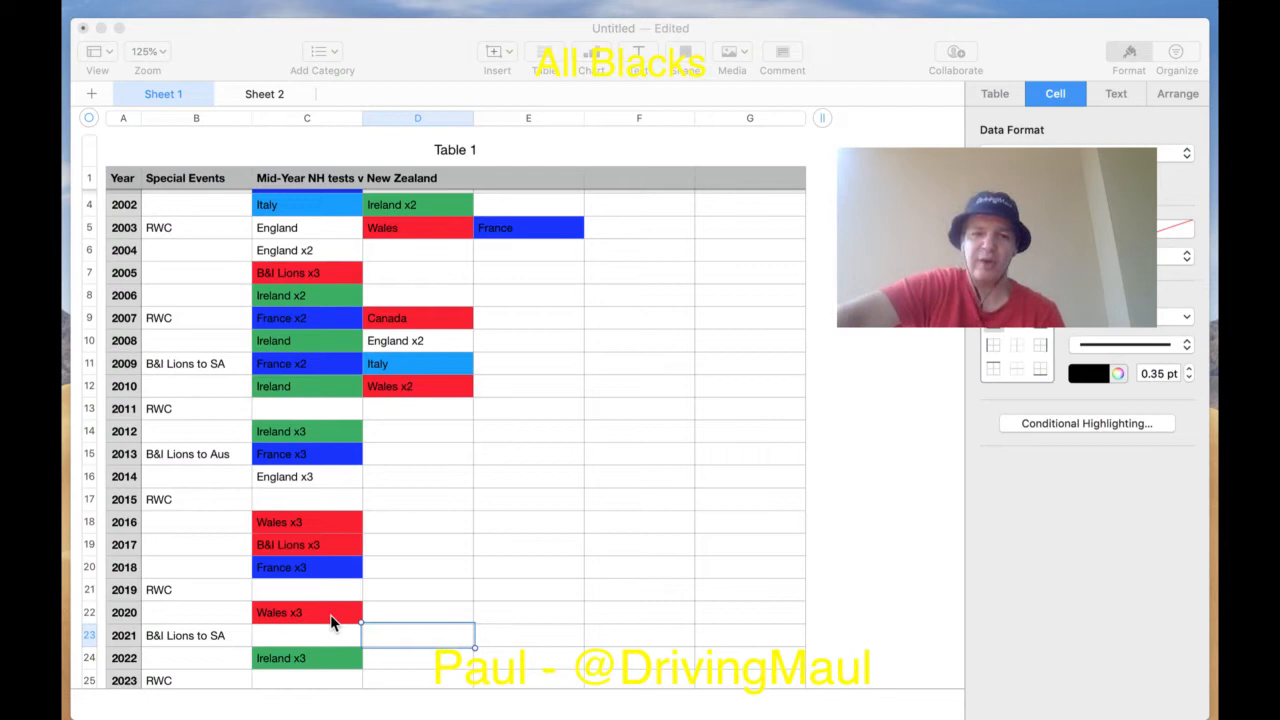
scroll(up, 3)
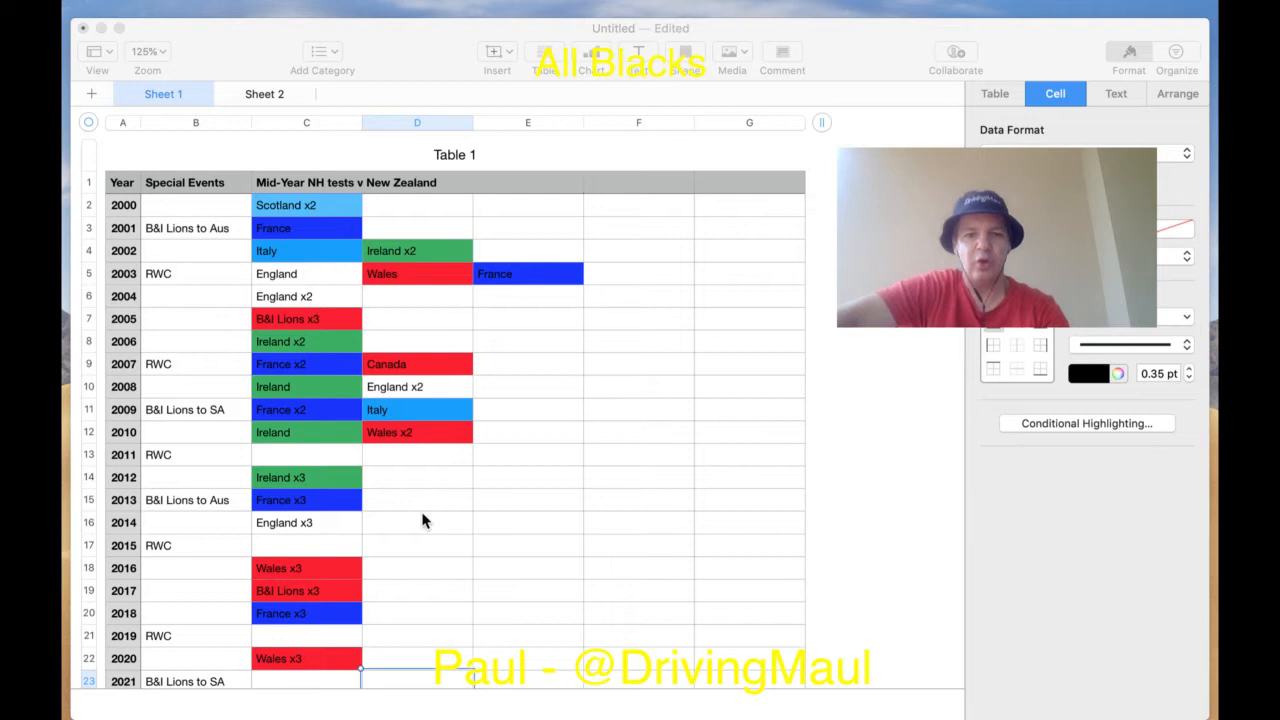
scroll(down, 3)
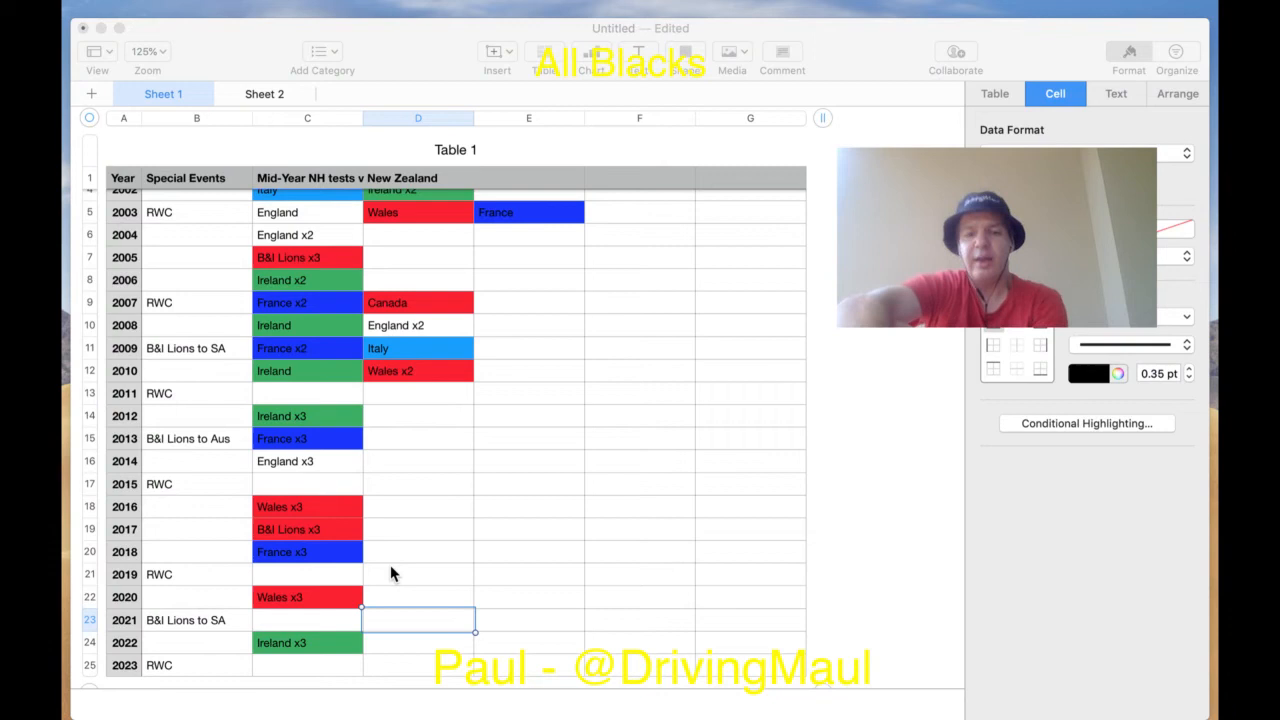
Step: Switch to Sheet 2, showing games per nation for 2000–2018
click(264, 93)
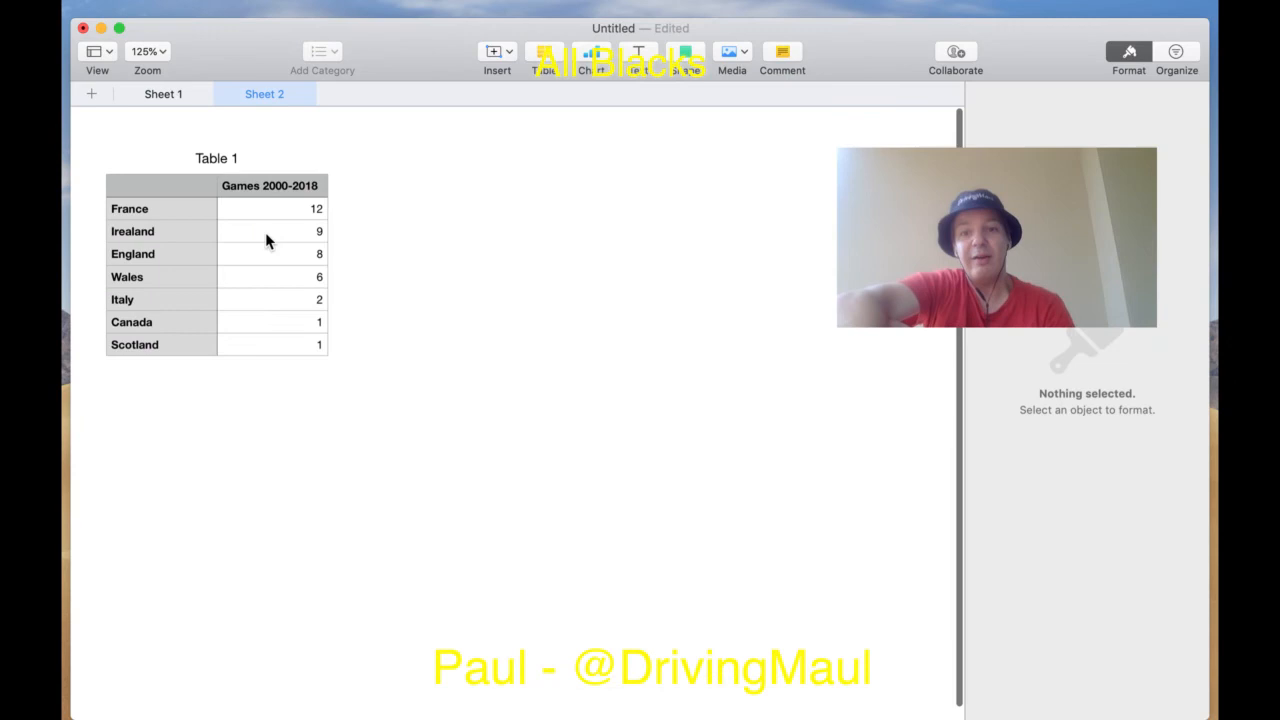
mouse_move(498, 293)
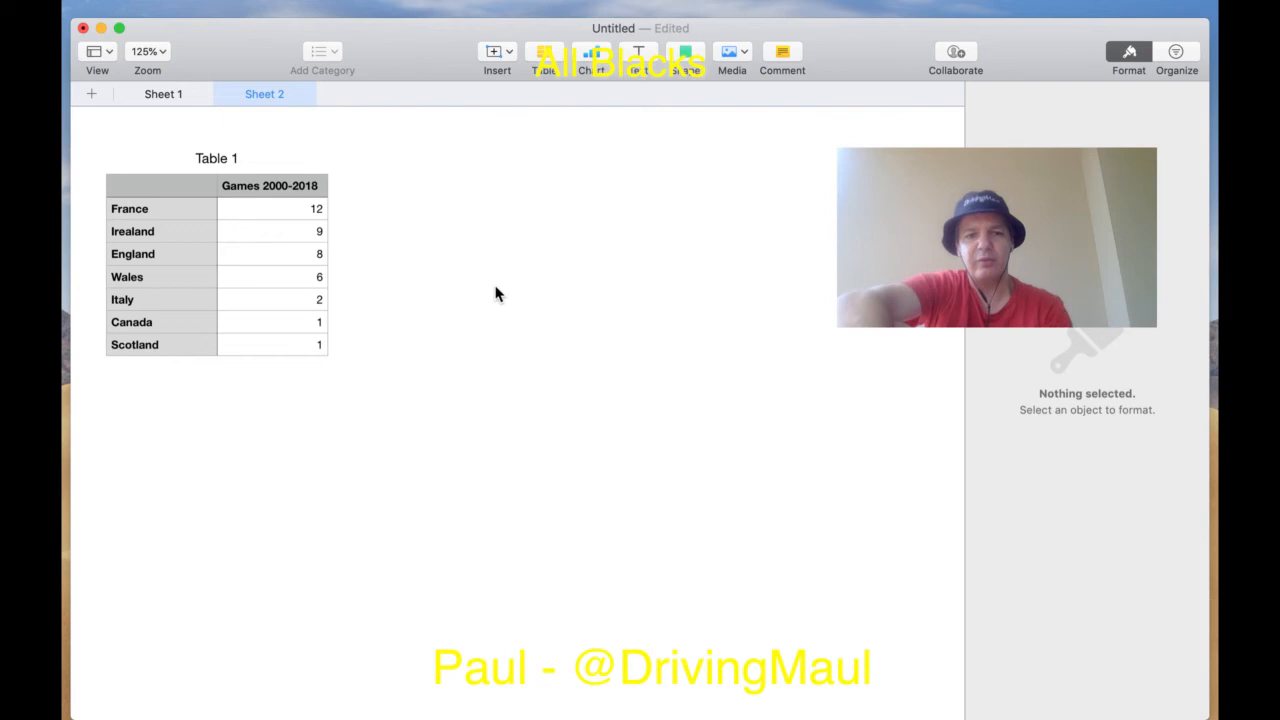
mouse_move(290, 217)
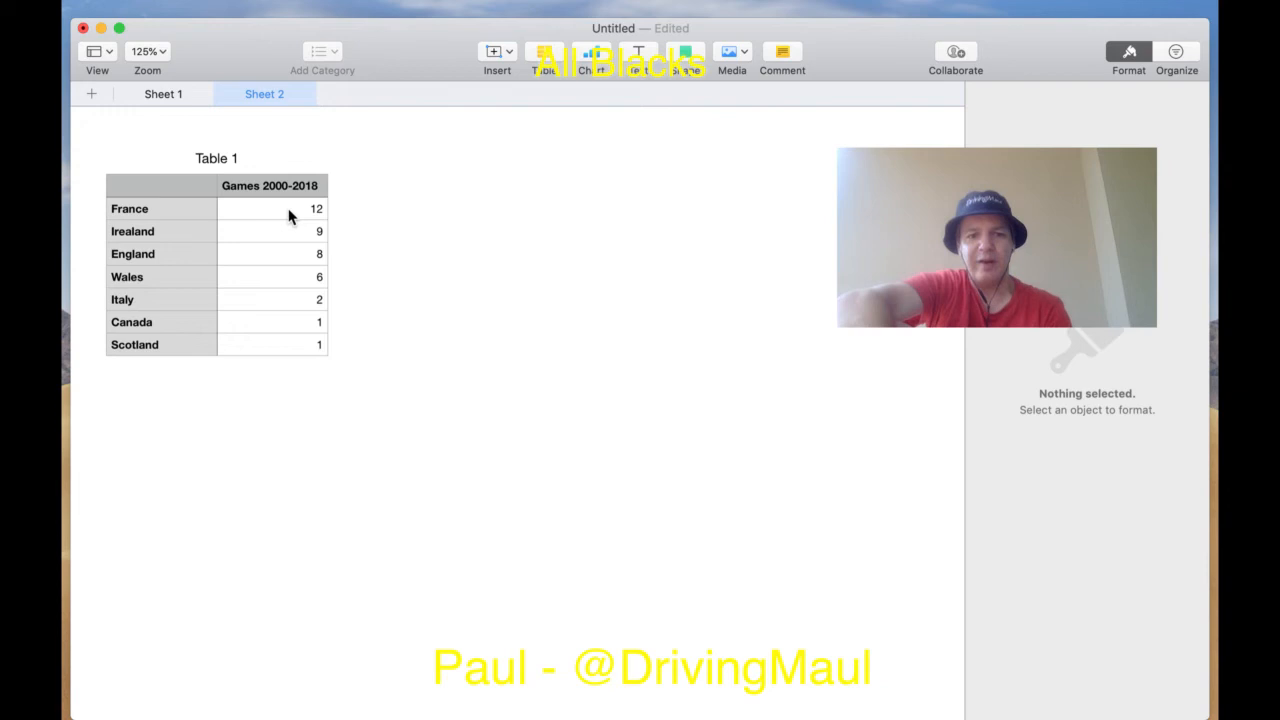
mouse_move(277, 225)
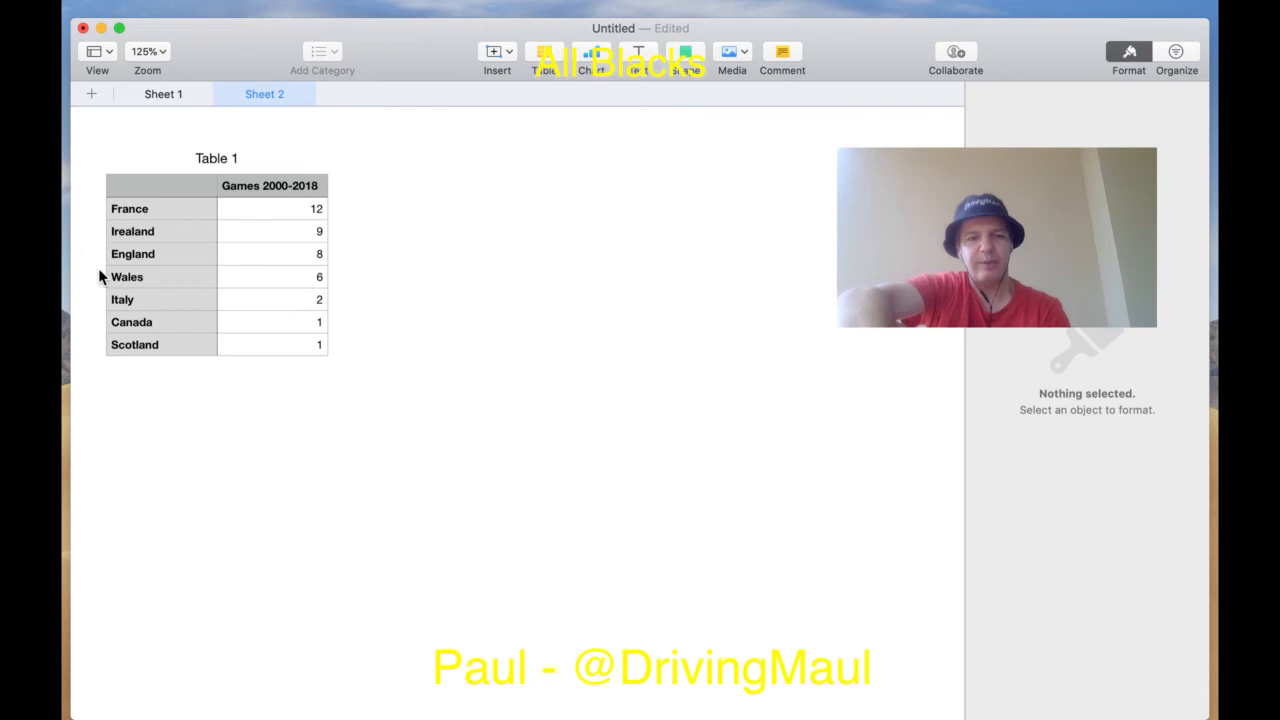
Step: Correct the 'Irealand' row label in column A to 'Ireland'
double_click(160, 231)
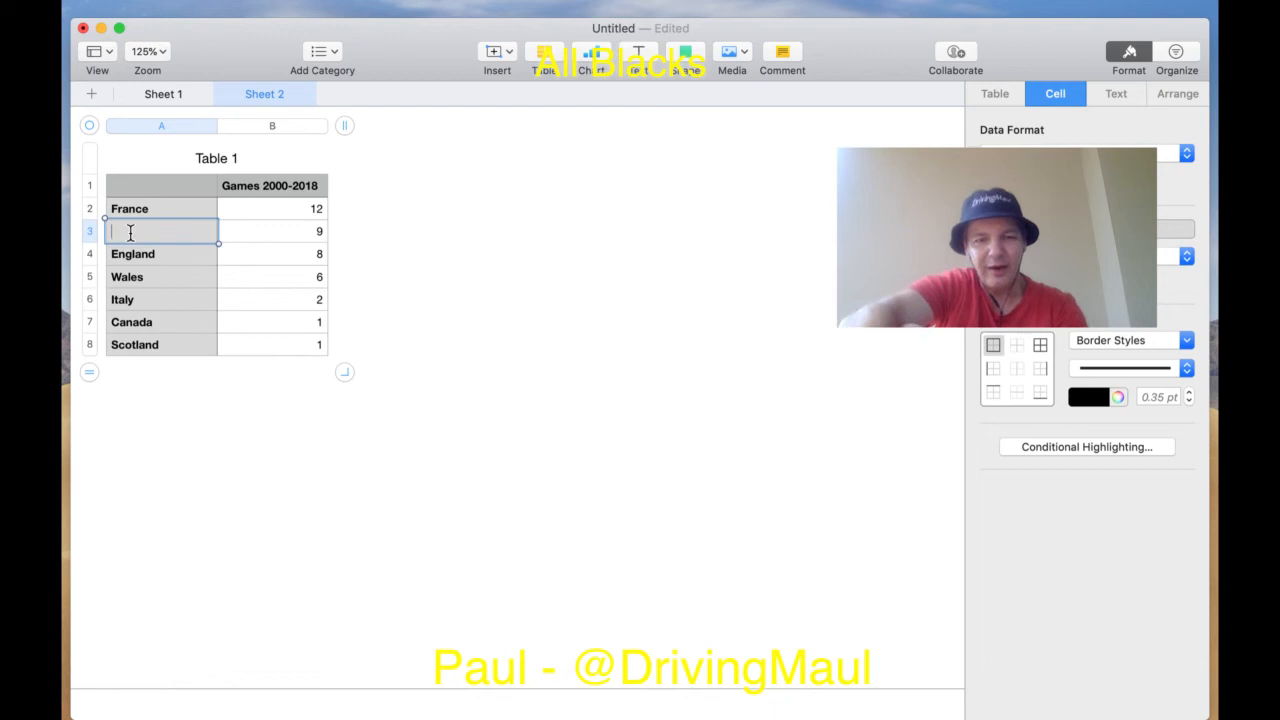
text(Ireland)
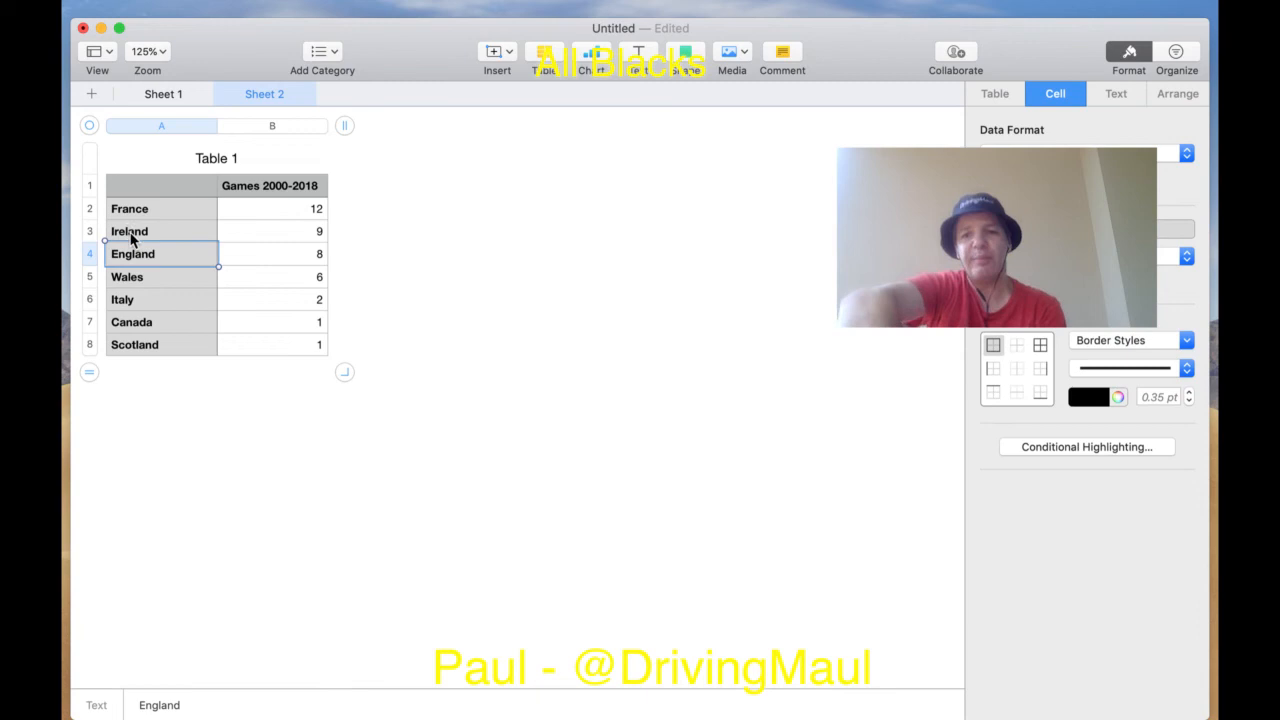